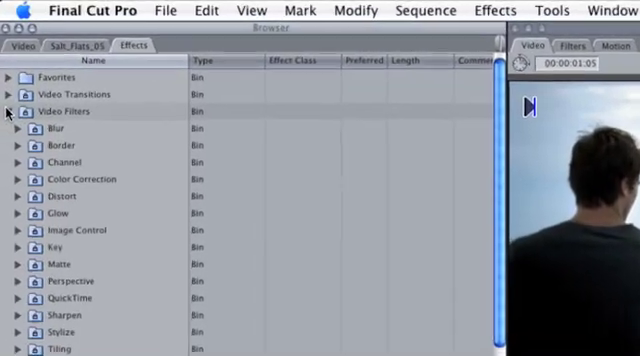
Expand the Color Correction video filter category and bring up the Effects command list.
{"action": "left_click", "coordinate": [20, 179]}
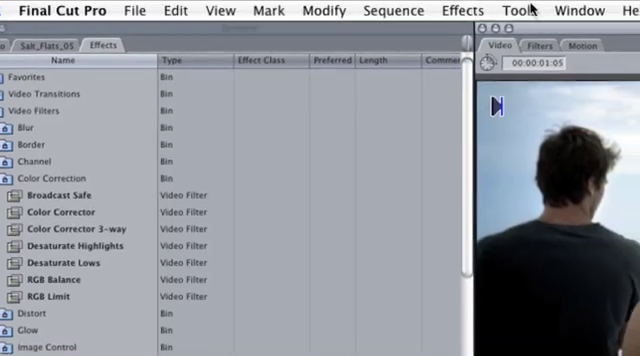
{"action": "left_click", "coordinate": [463, 11]}
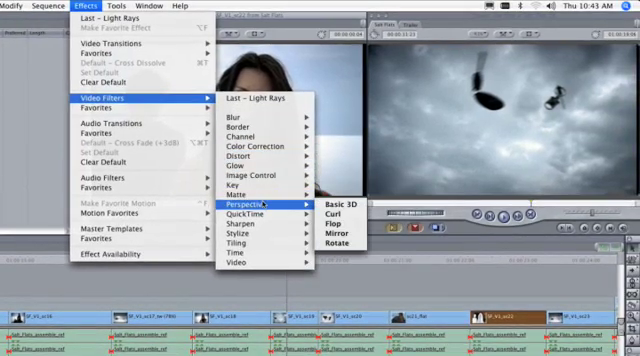
{"action": "mouse_move", "coordinate": [255, 161]}
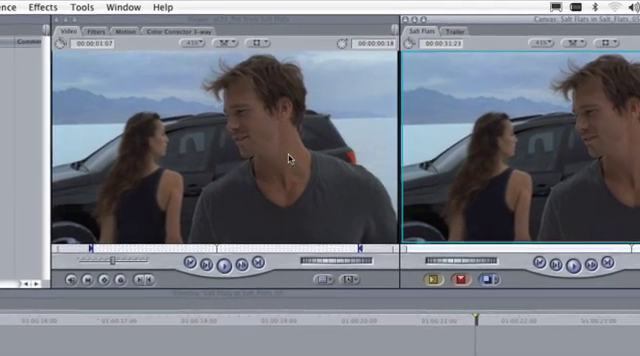
Show the sc21 clip's Color Corrector 3-way parameters in the Viewer's Filters tab.
{"action": "left_click", "coordinate": [102, 37]}
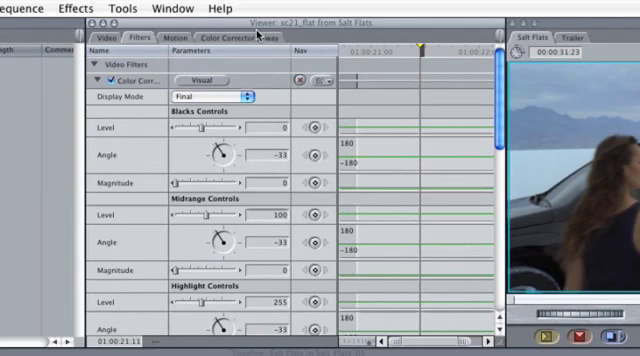
Display the Color Corrector 3-way color wheels in the Viewer.
{"action": "left_click", "coordinate": [238, 37]}
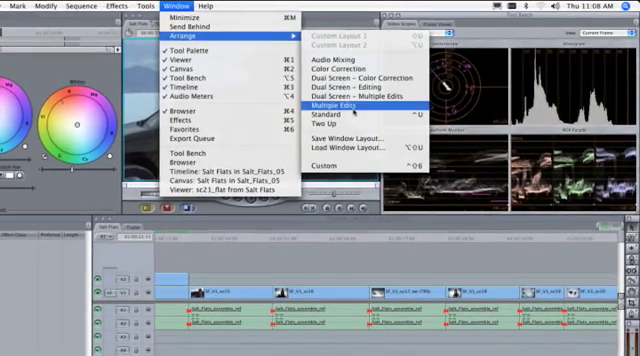
{"action": "mouse_move", "coordinate": [333, 117]}
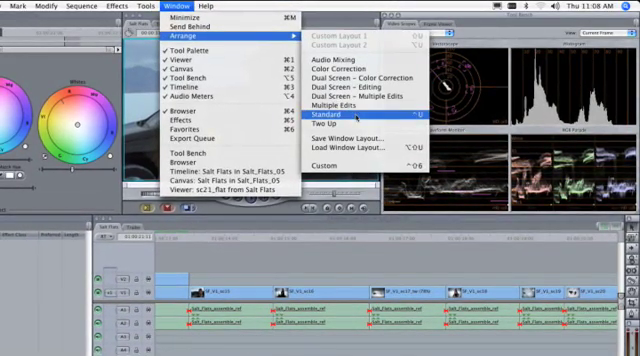
{"action": "left_click", "coordinate": [346, 118]}
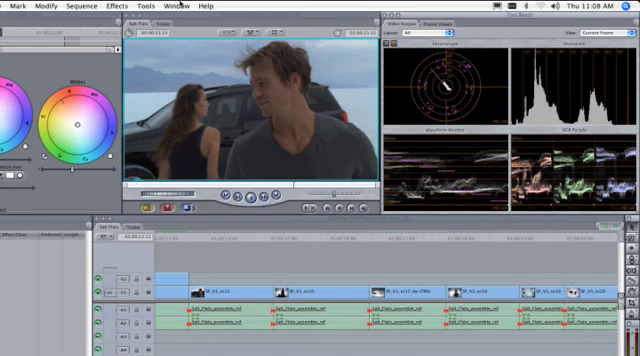